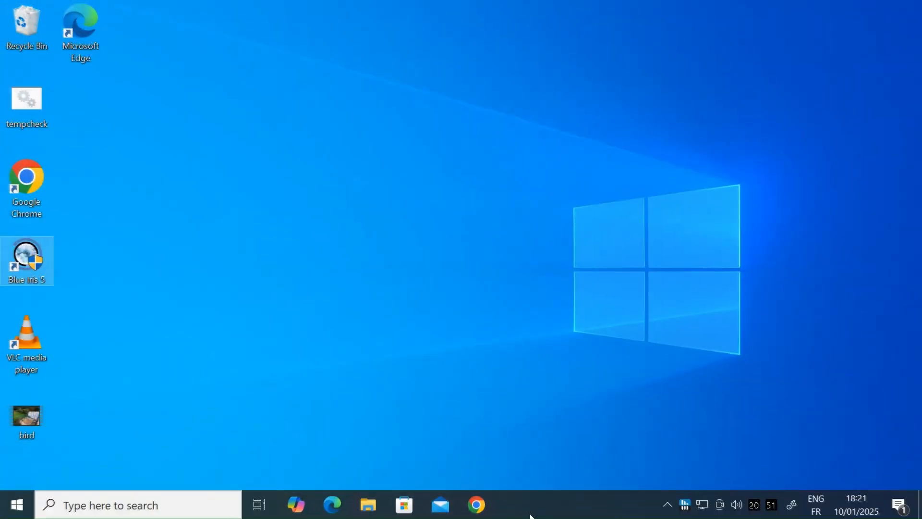
Step: Launch Task Manager from the taskbar to view memory details with 11.3 GB cached
right_click(529, 505)
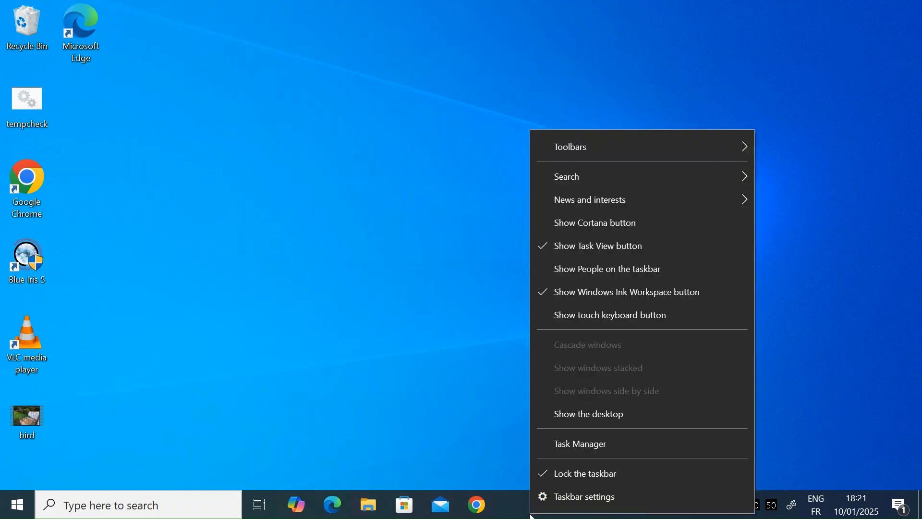
mouse_move(600, 444)
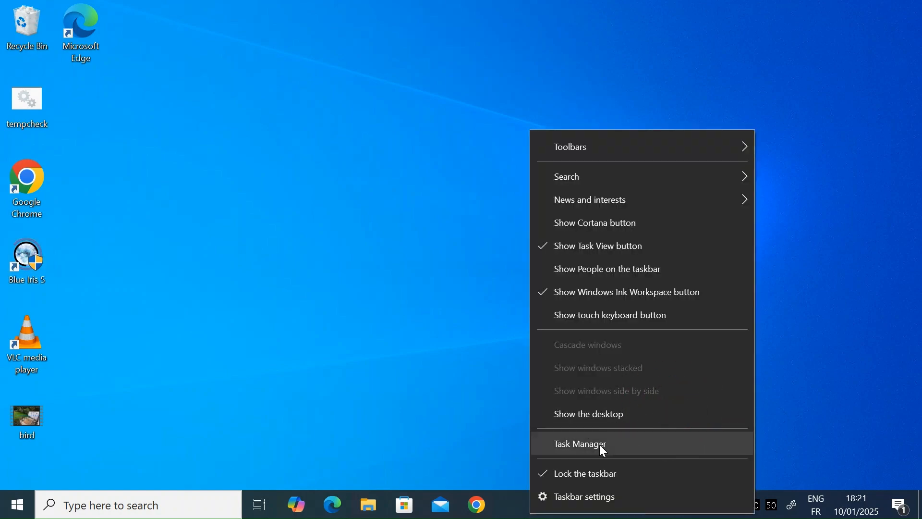
left_click(581, 444)
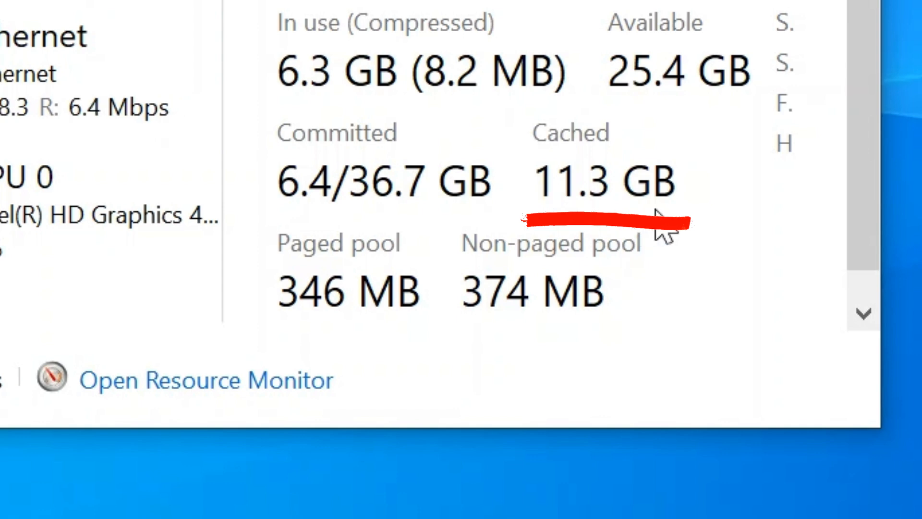
mouse_move(693, 230)
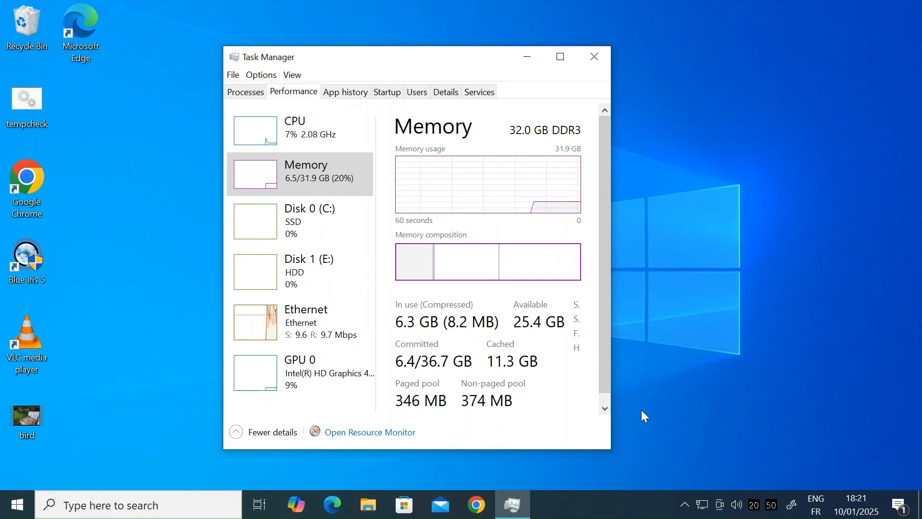
Step: Search Chrome for 'rammap' and go to the RAMMap - Sysinternals result on Microsoft Learn
left_click(476, 505)
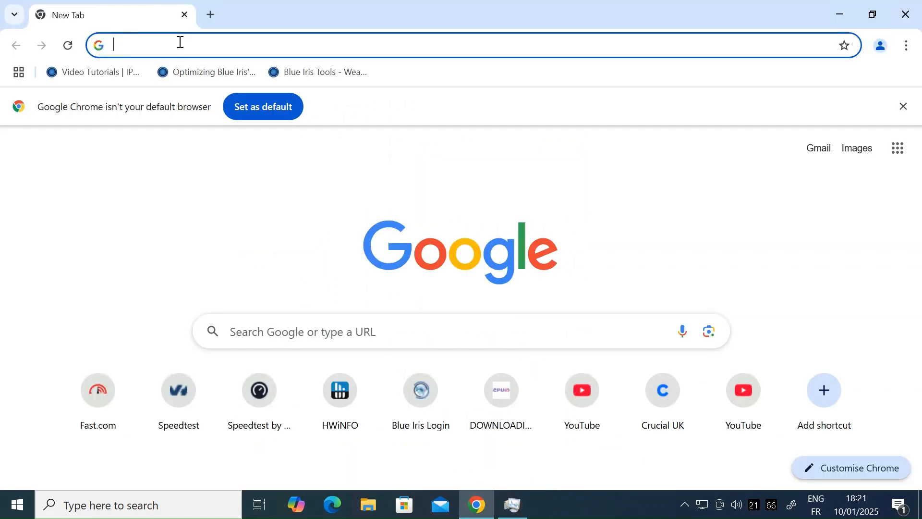
type("rammap")
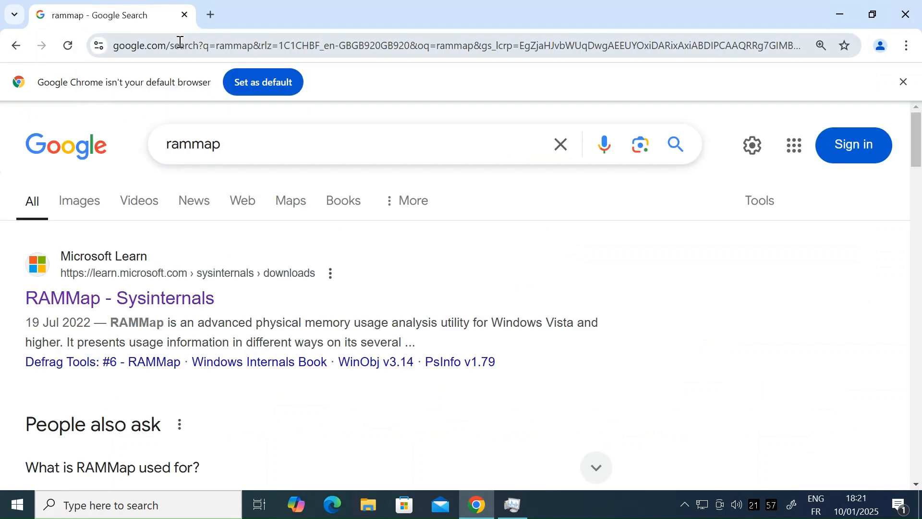
mouse_move(119, 298)
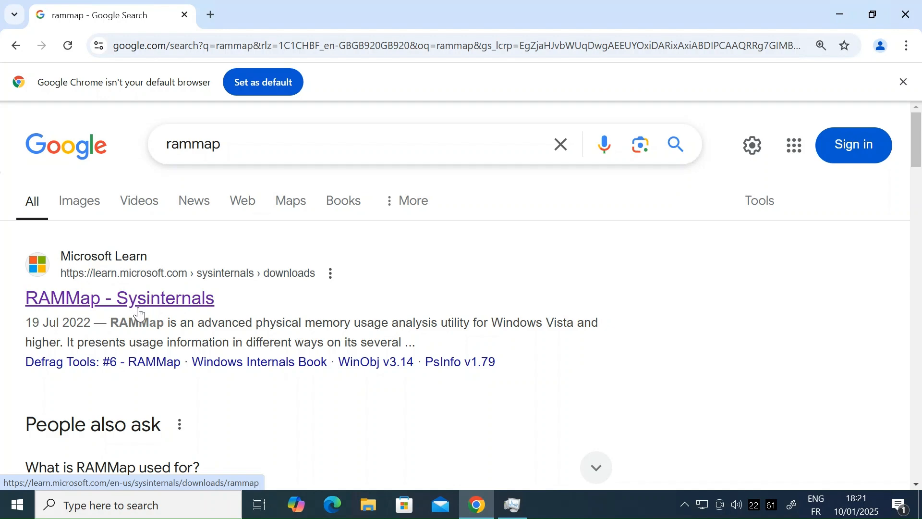
left_click(119, 297)
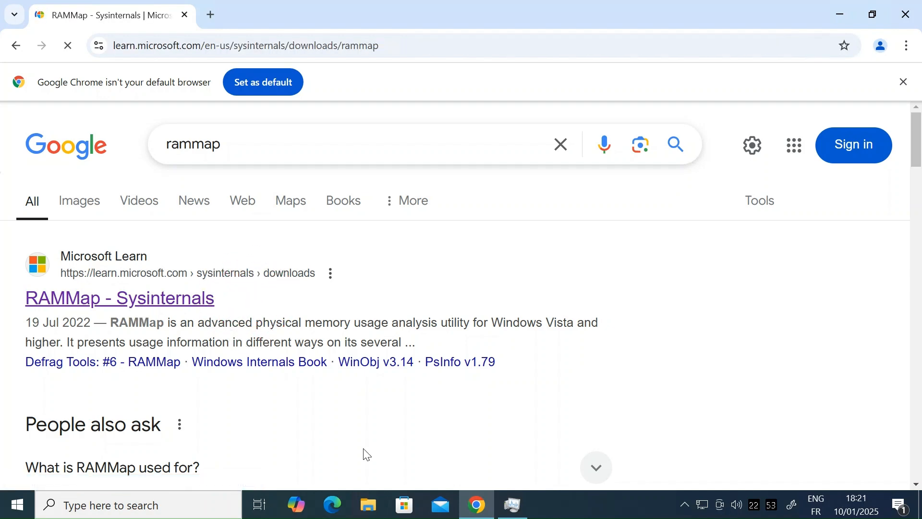
Step: Download the 671 KB RAMMap package and show the archive in its Downloads folder
left_click(119, 298)
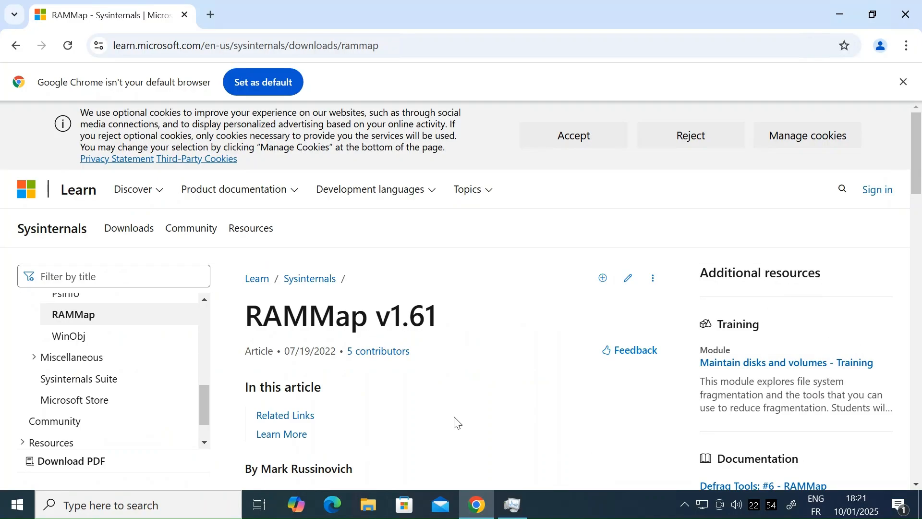
scroll("down", 3)
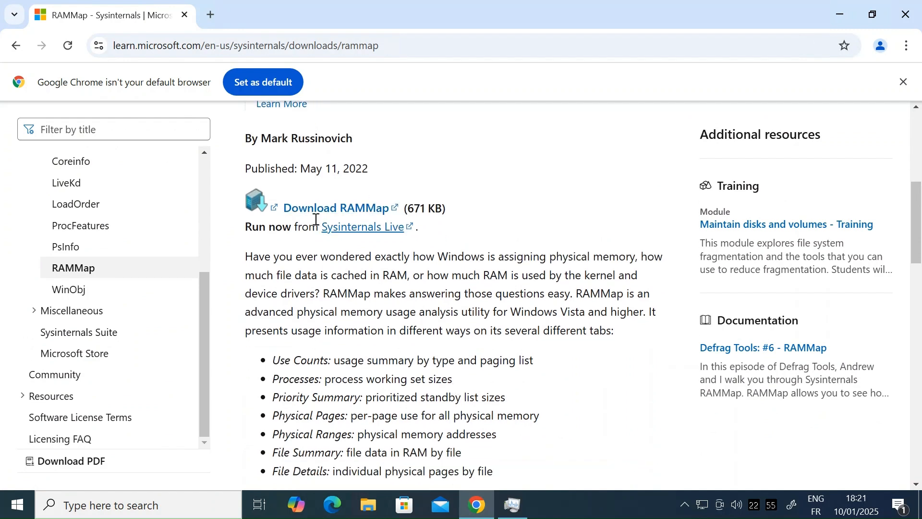
mouse_move(340, 209)
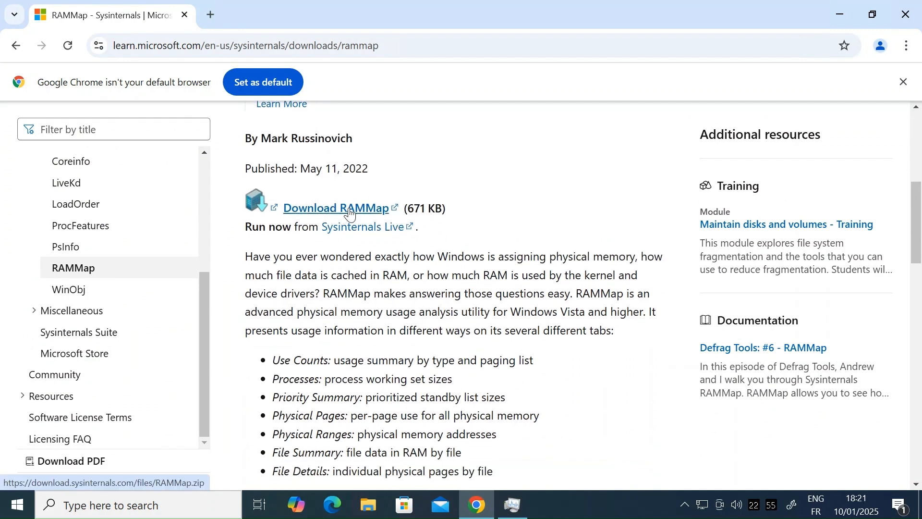
left_click(334, 207)
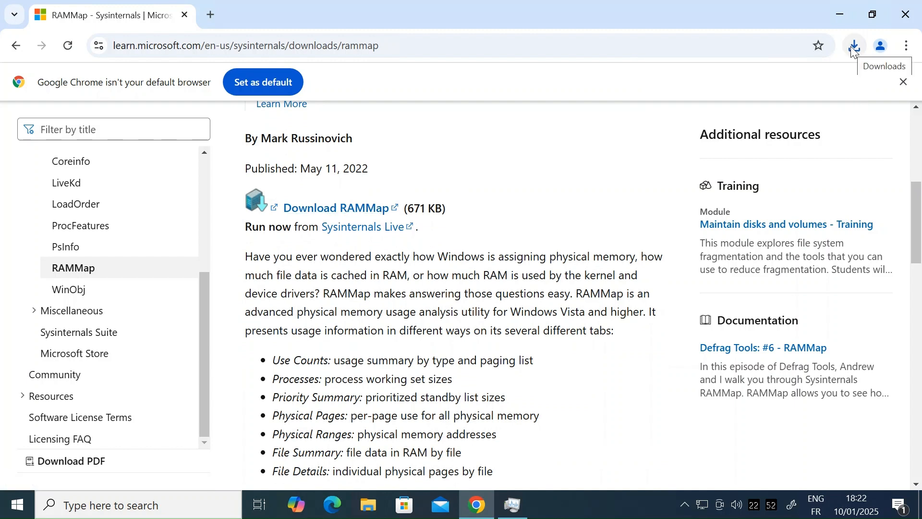
left_click(853, 45)
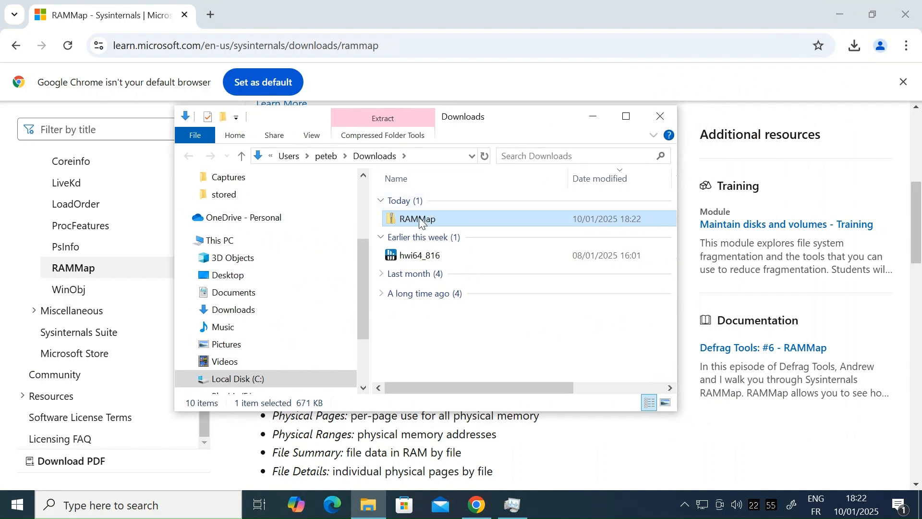
Step: Extract the RAMMap zip into a RAMMap folder with Eula, RAMMap, RAMMap64 and RAMMap64a
right_click(416, 218)
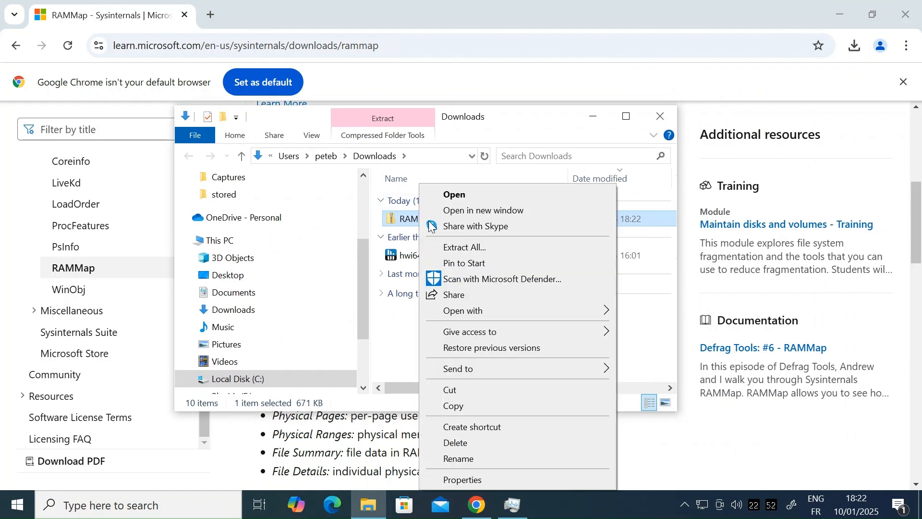
left_click(465, 247)
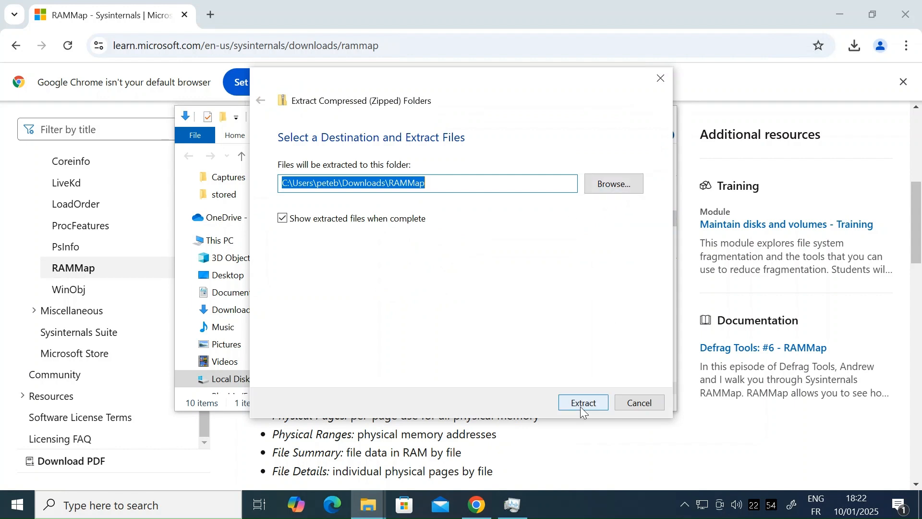
left_click(583, 403)
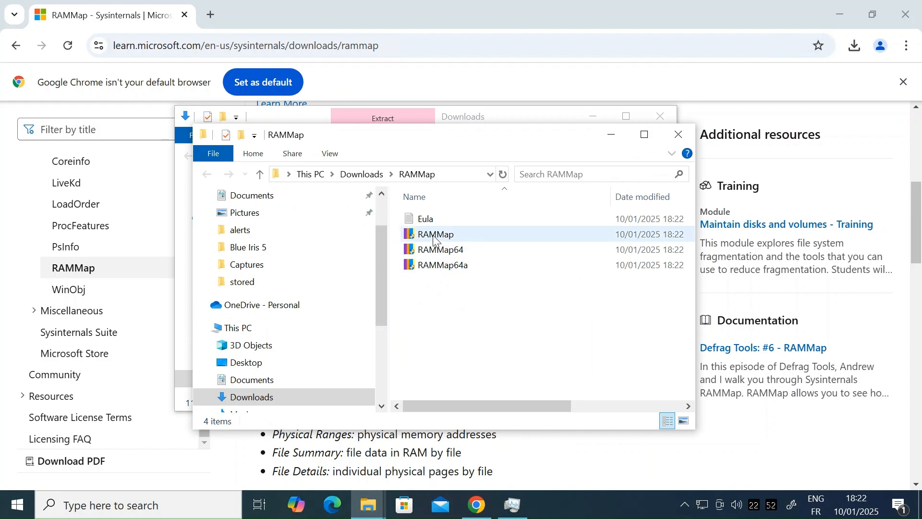
mouse_move(435, 234)
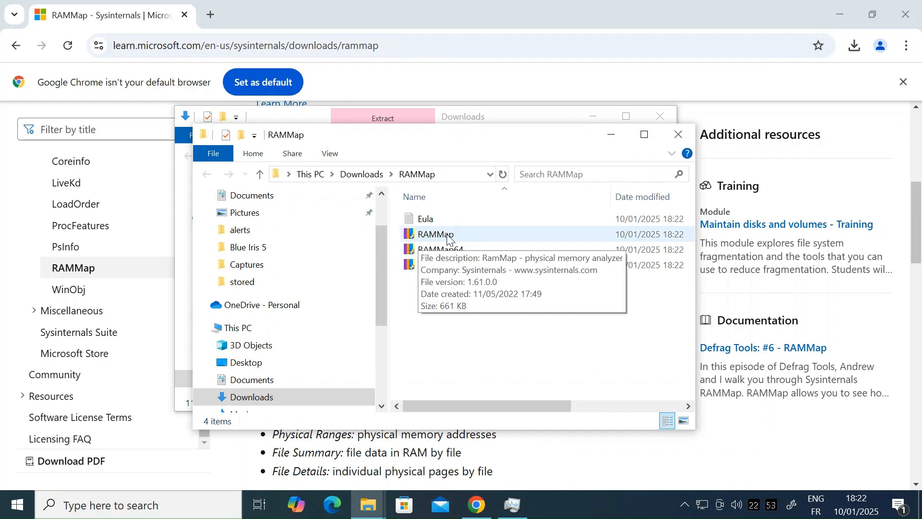
mouse_move(457, 240)
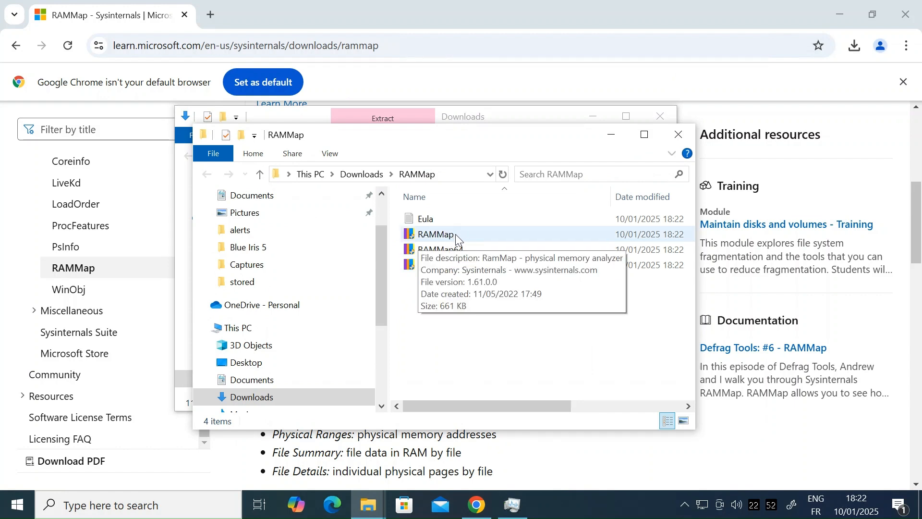
Step: Run RAMMap with admin rights and place it beside Task Manager showing Use Counts
double_click(435, 234)
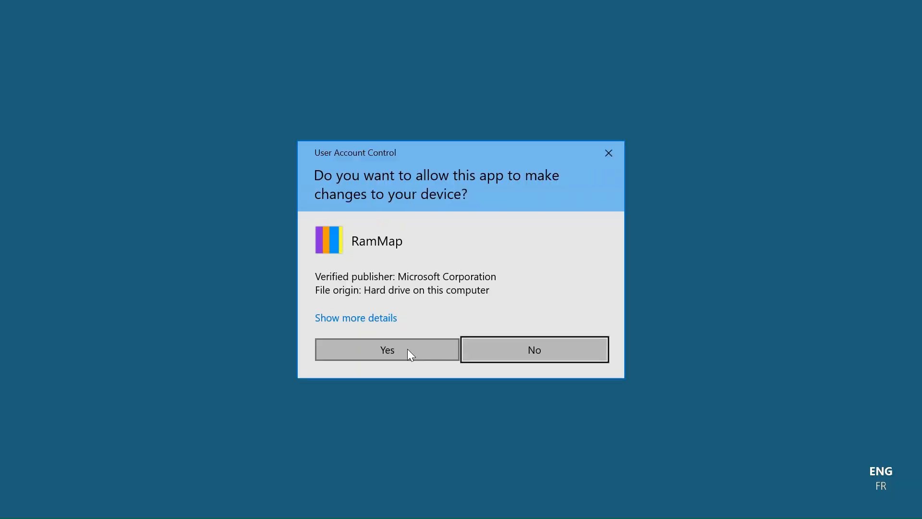
left_click(388, 348)
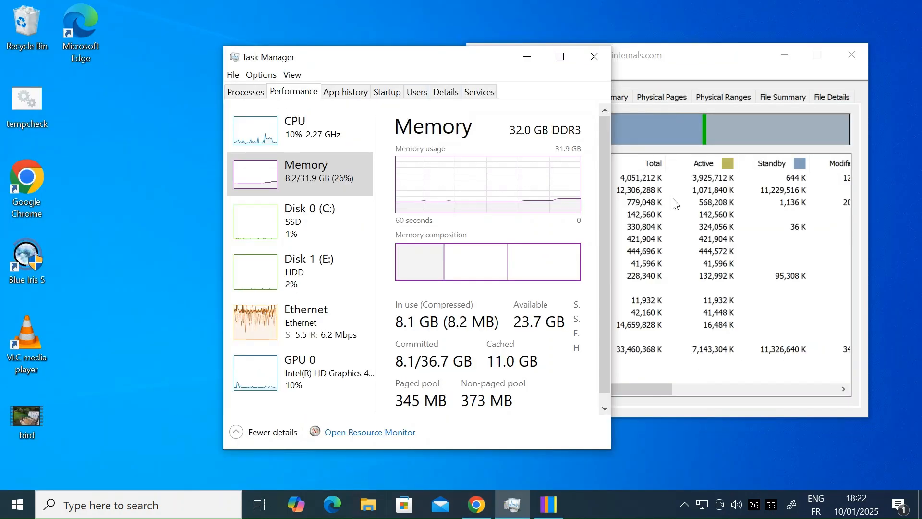
left_click_drag(412, 57, 344, 77)
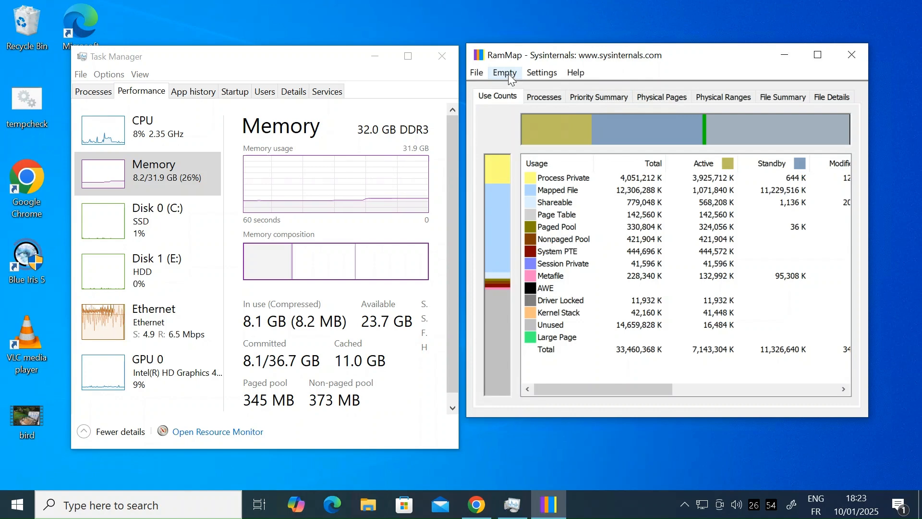
Step: Empty the standby list so cached memory drops from 11.0 GB to 8.9 GB
left_click(504, 72)
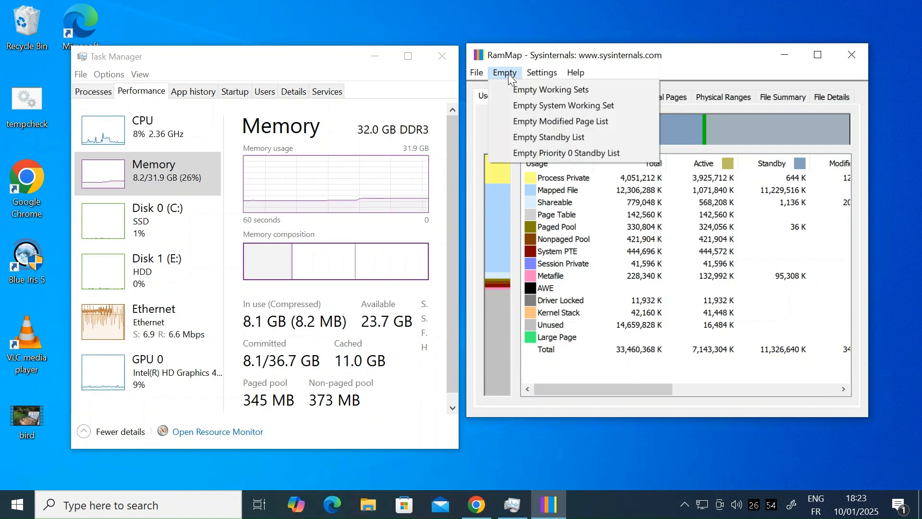
mouse_move(548, 137)
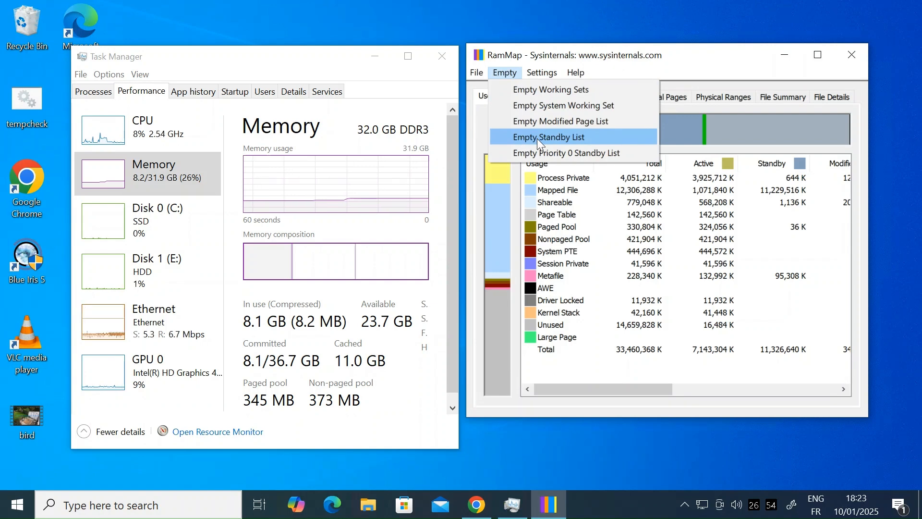
left_click(547, 136)
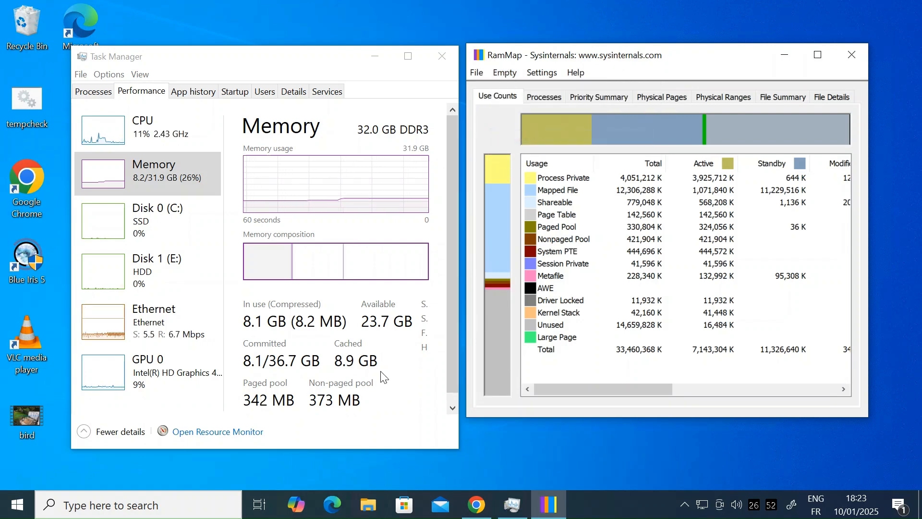